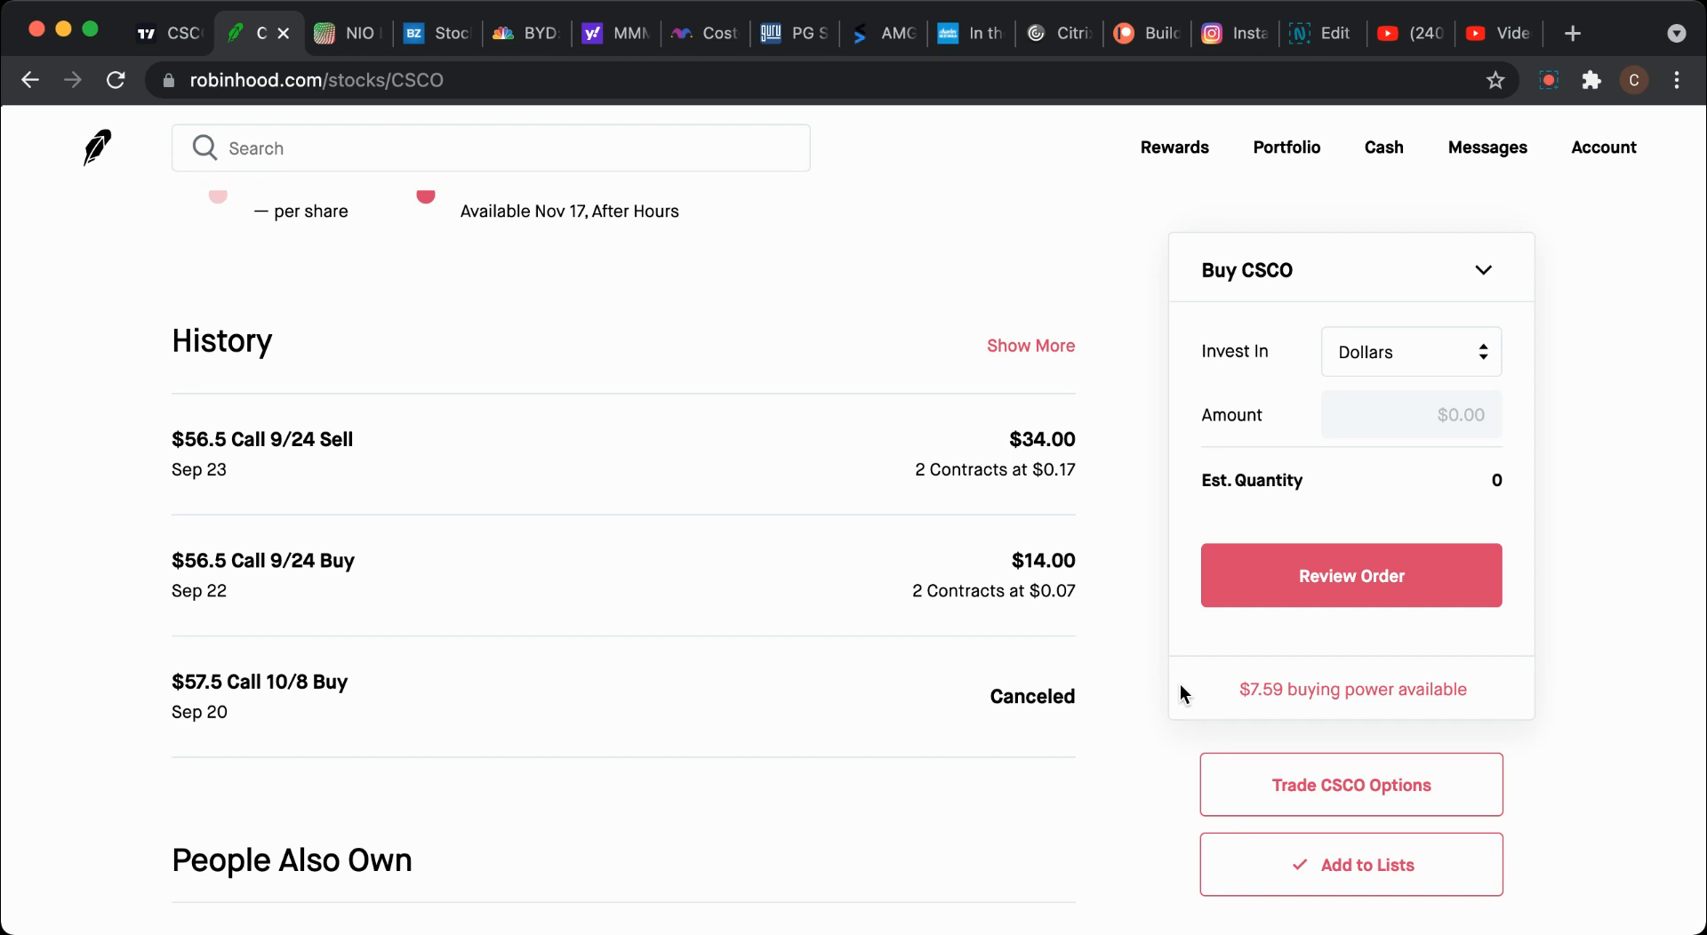
pyautogui.moveTo(870, 574)
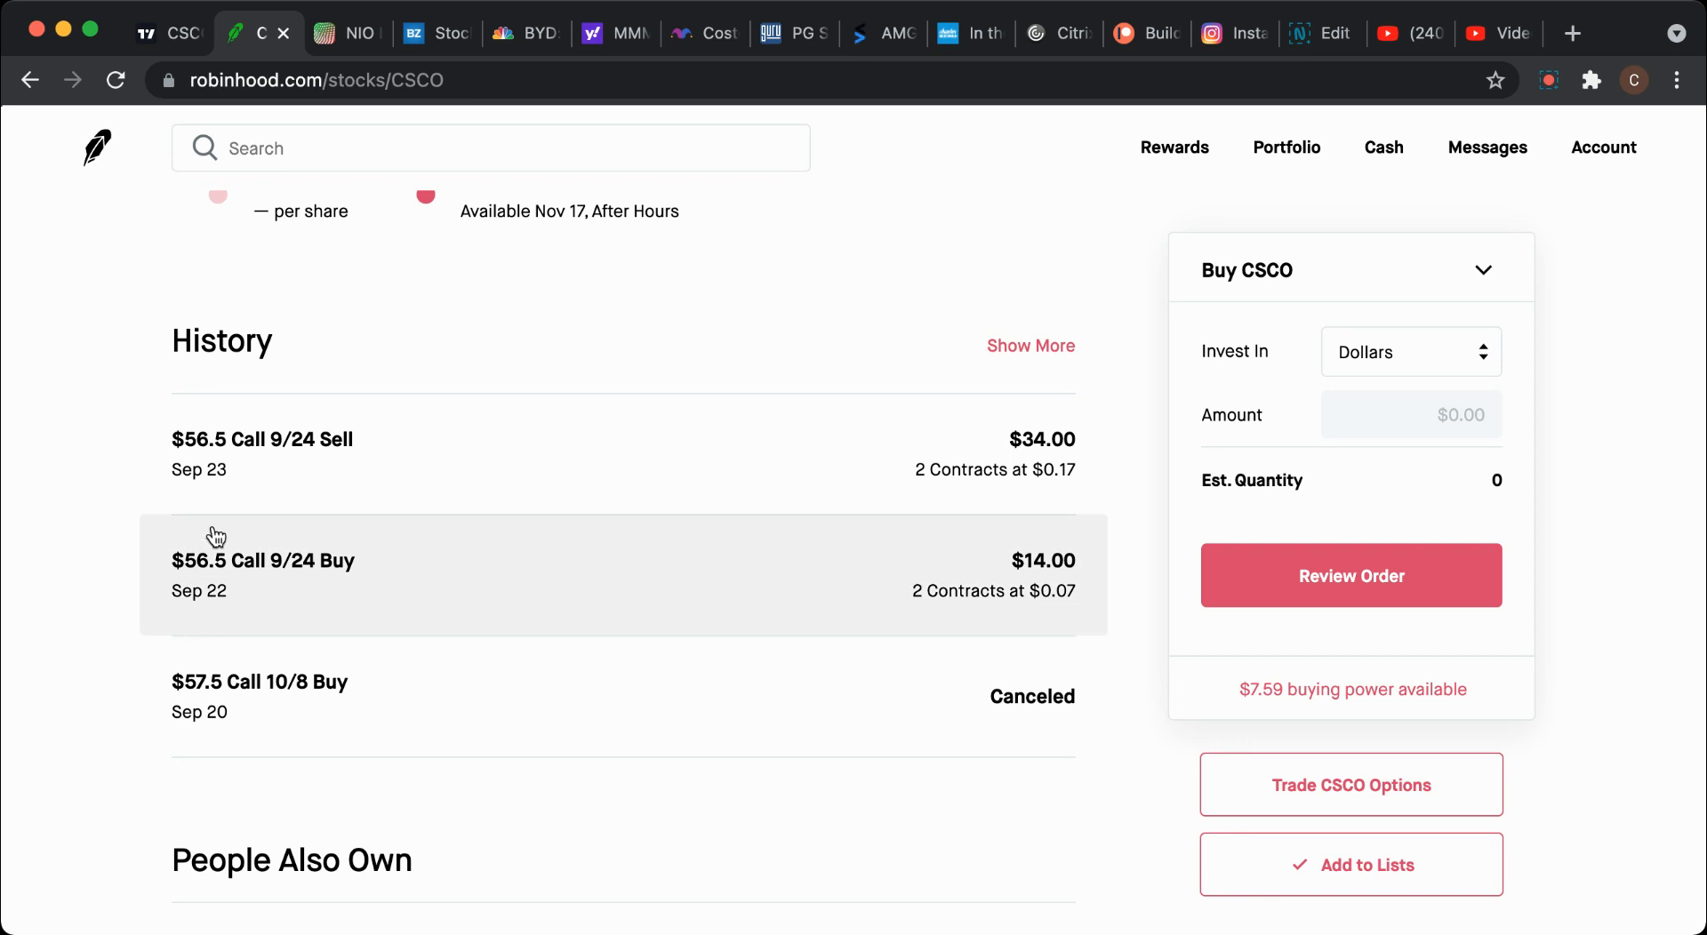
pyautogui.moveTo(886, 567)
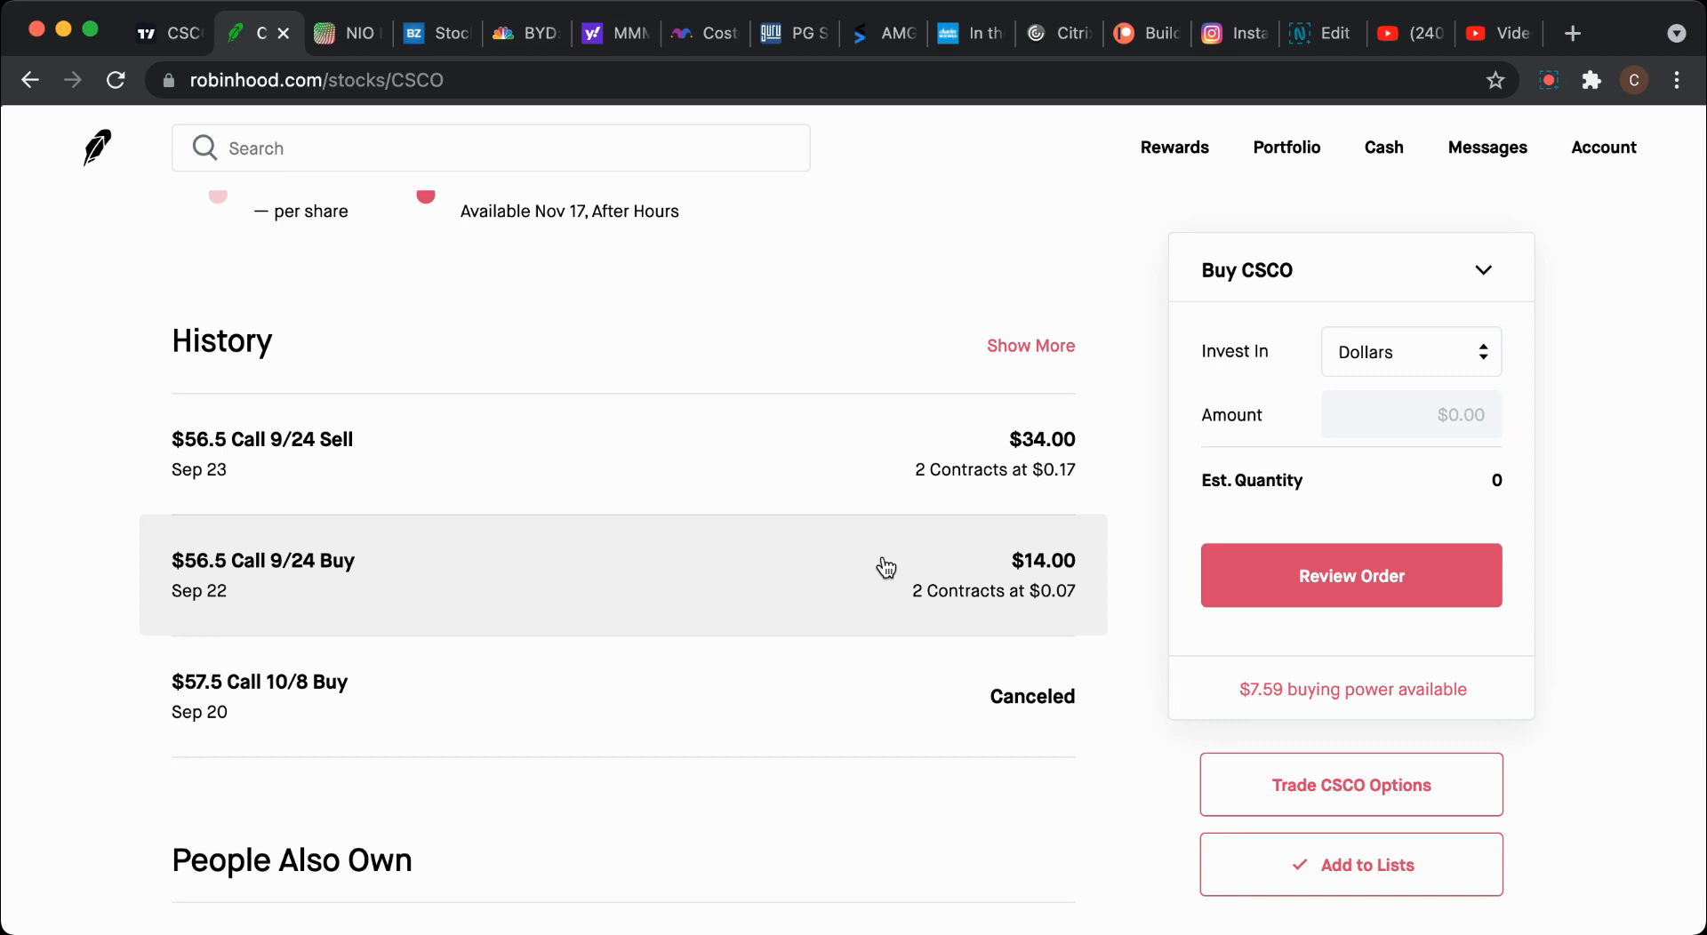
pyautogui.moveTo(1059, 589)
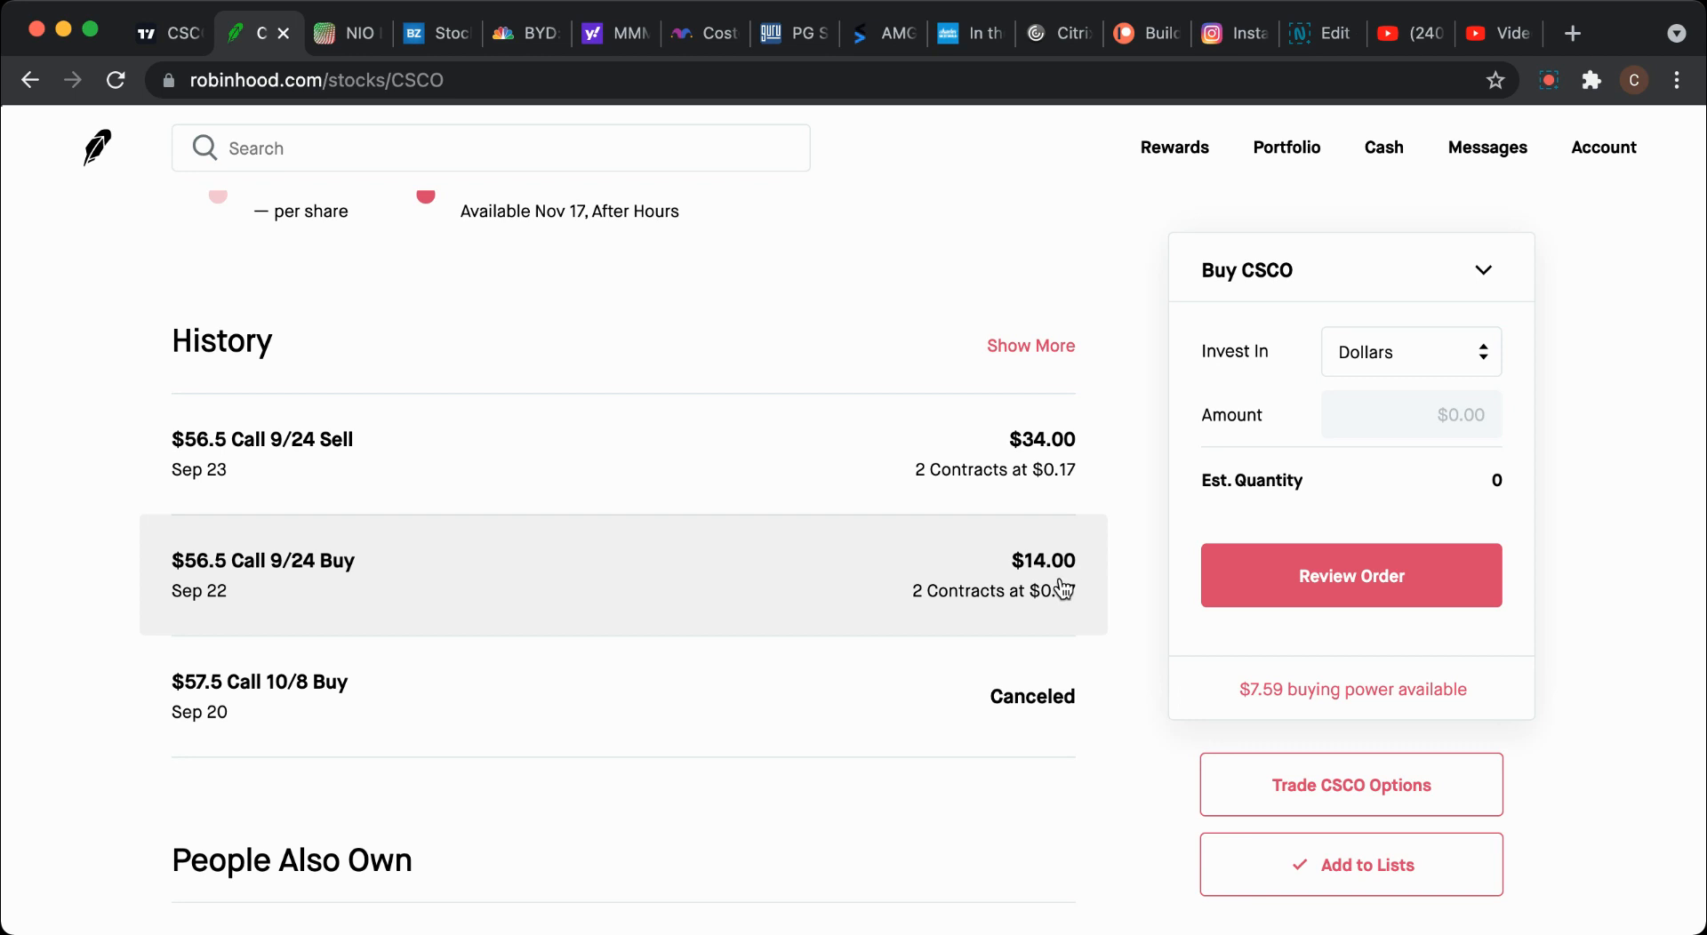
pyautogui.moveTo(1030, 452)
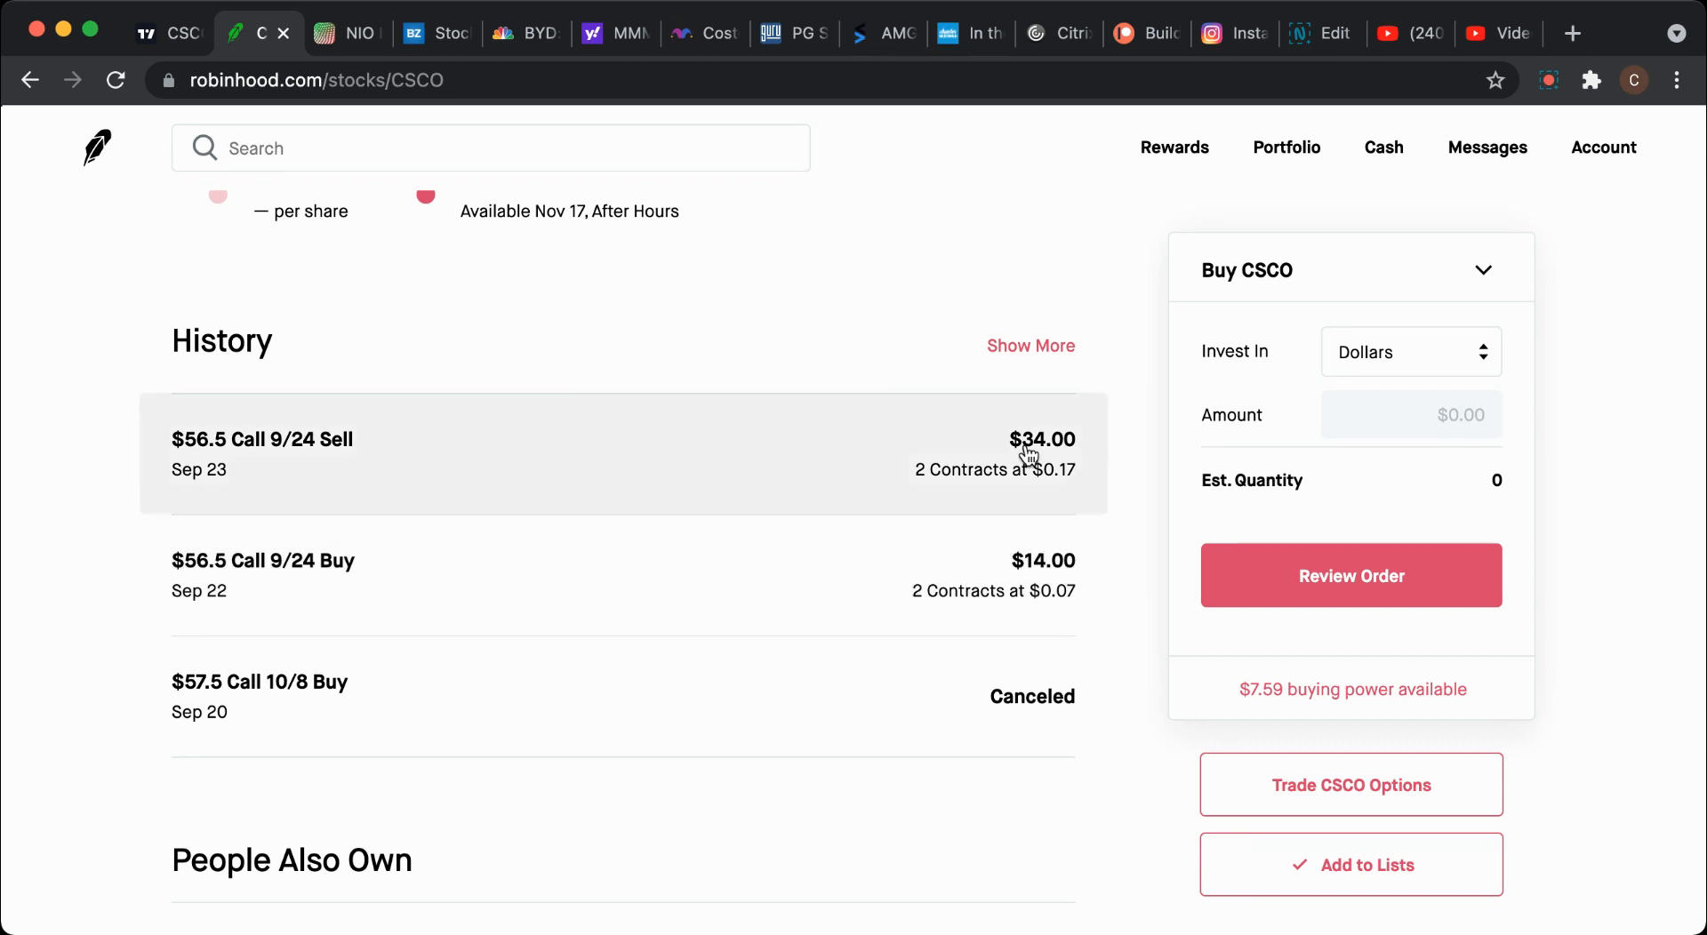
pyautogui.moveTo(1033, 380)
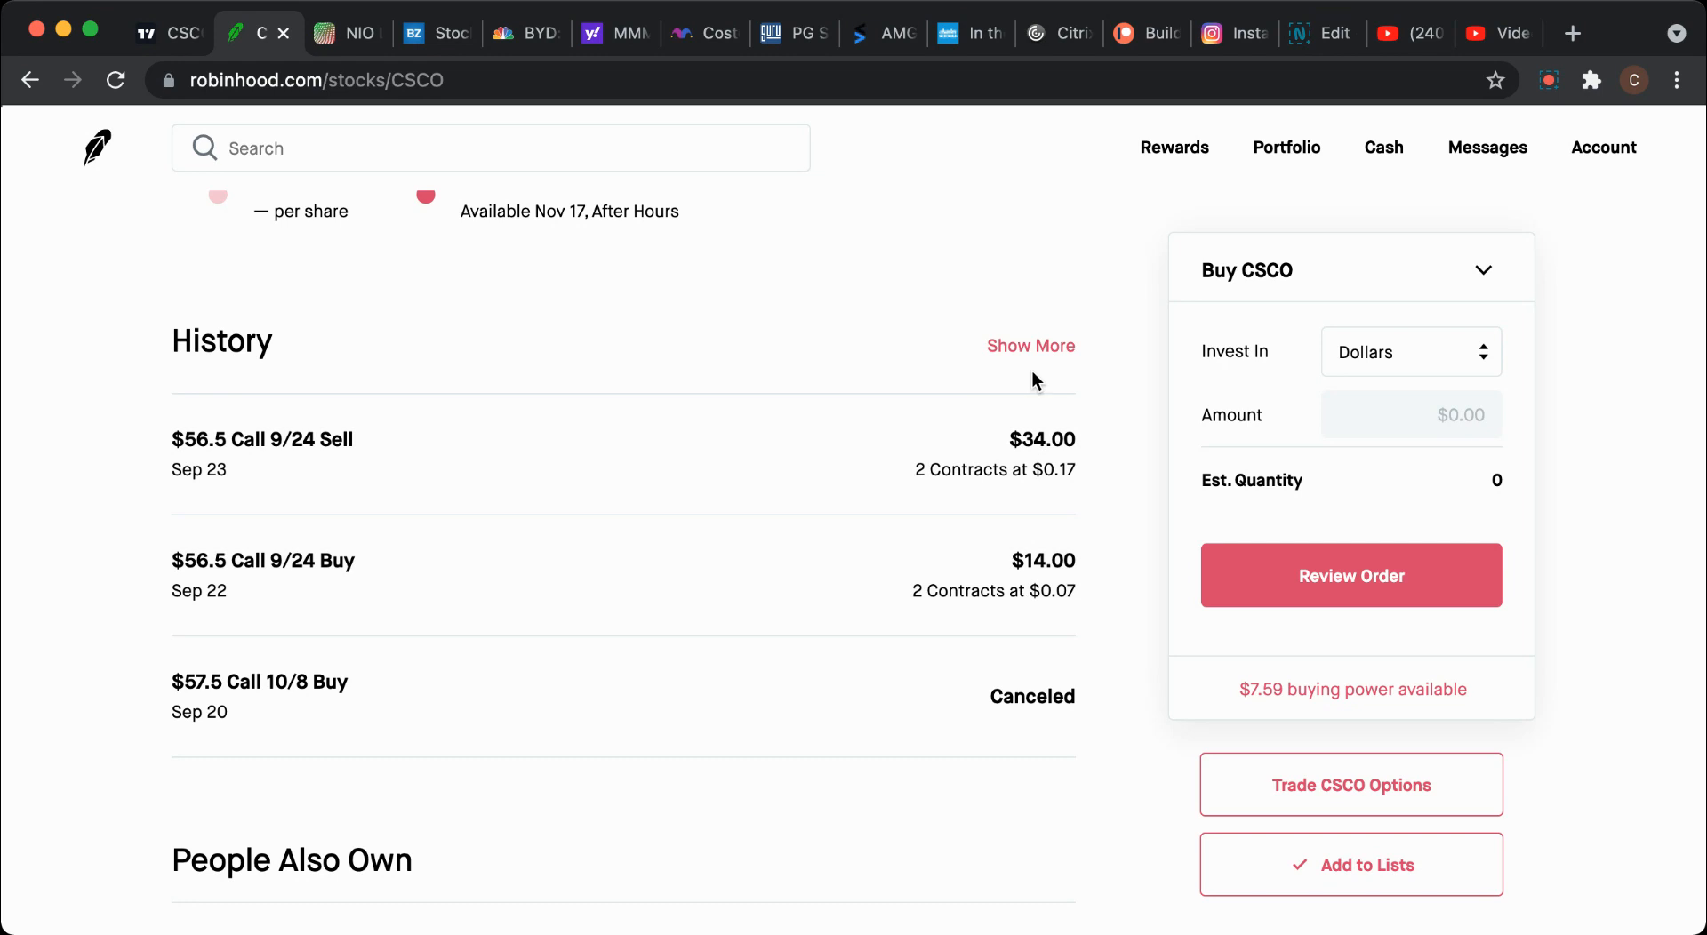
pyautogui.moveTo(995, 554)
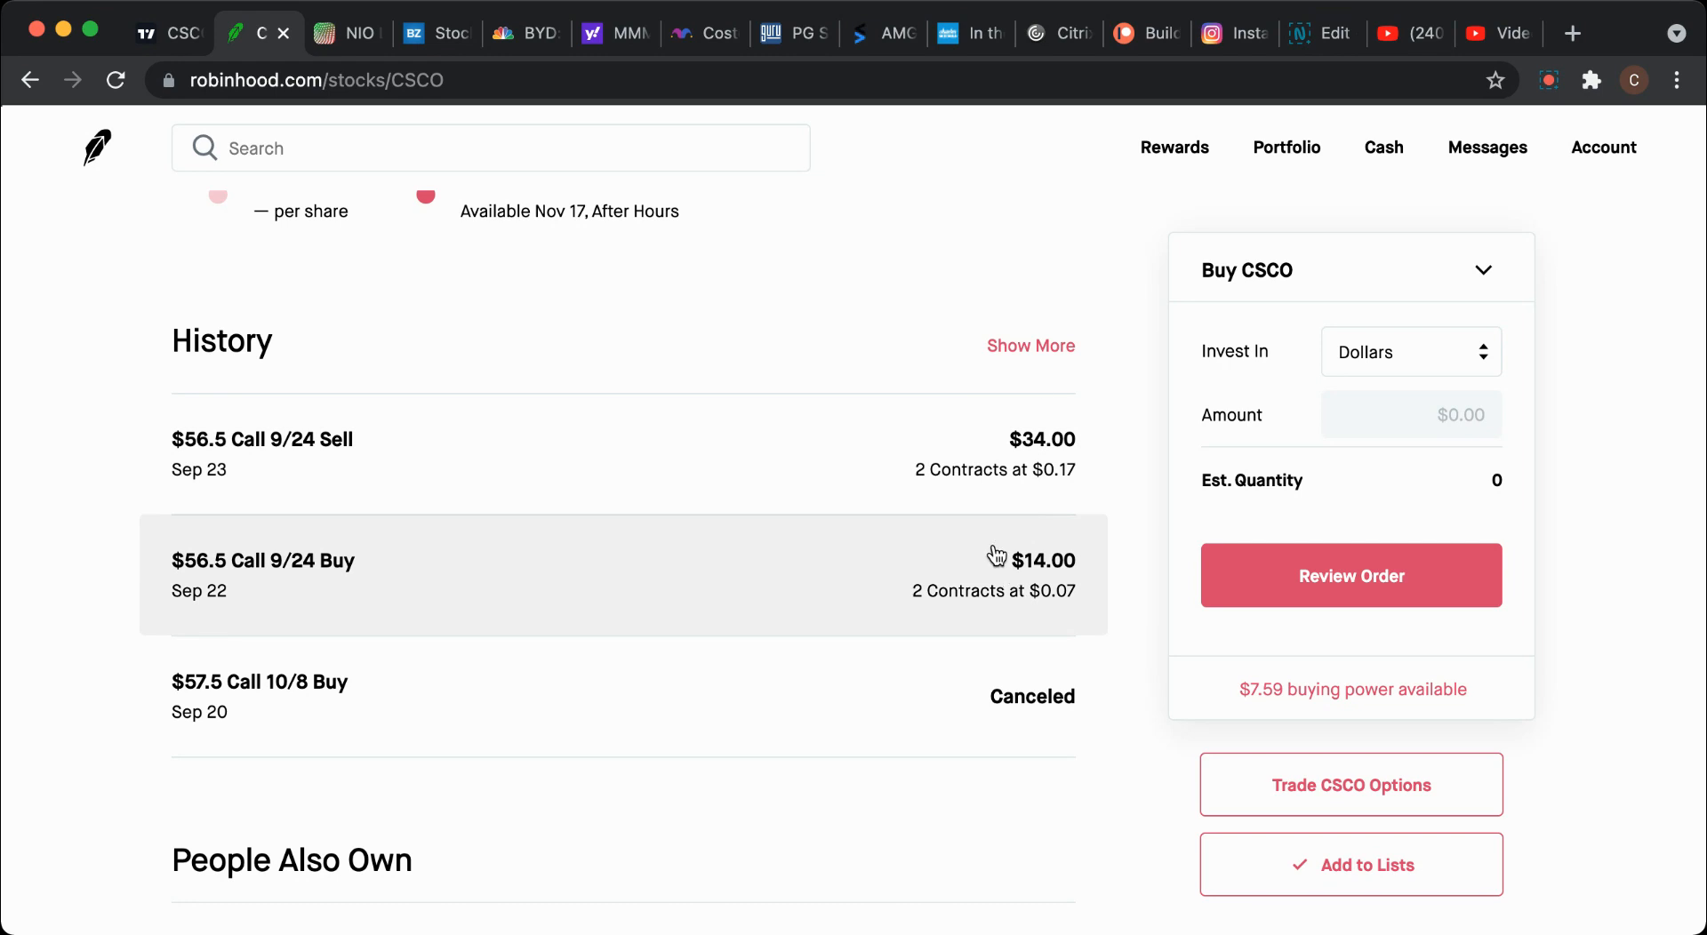
pyautogui.moveTo(1051, 462)
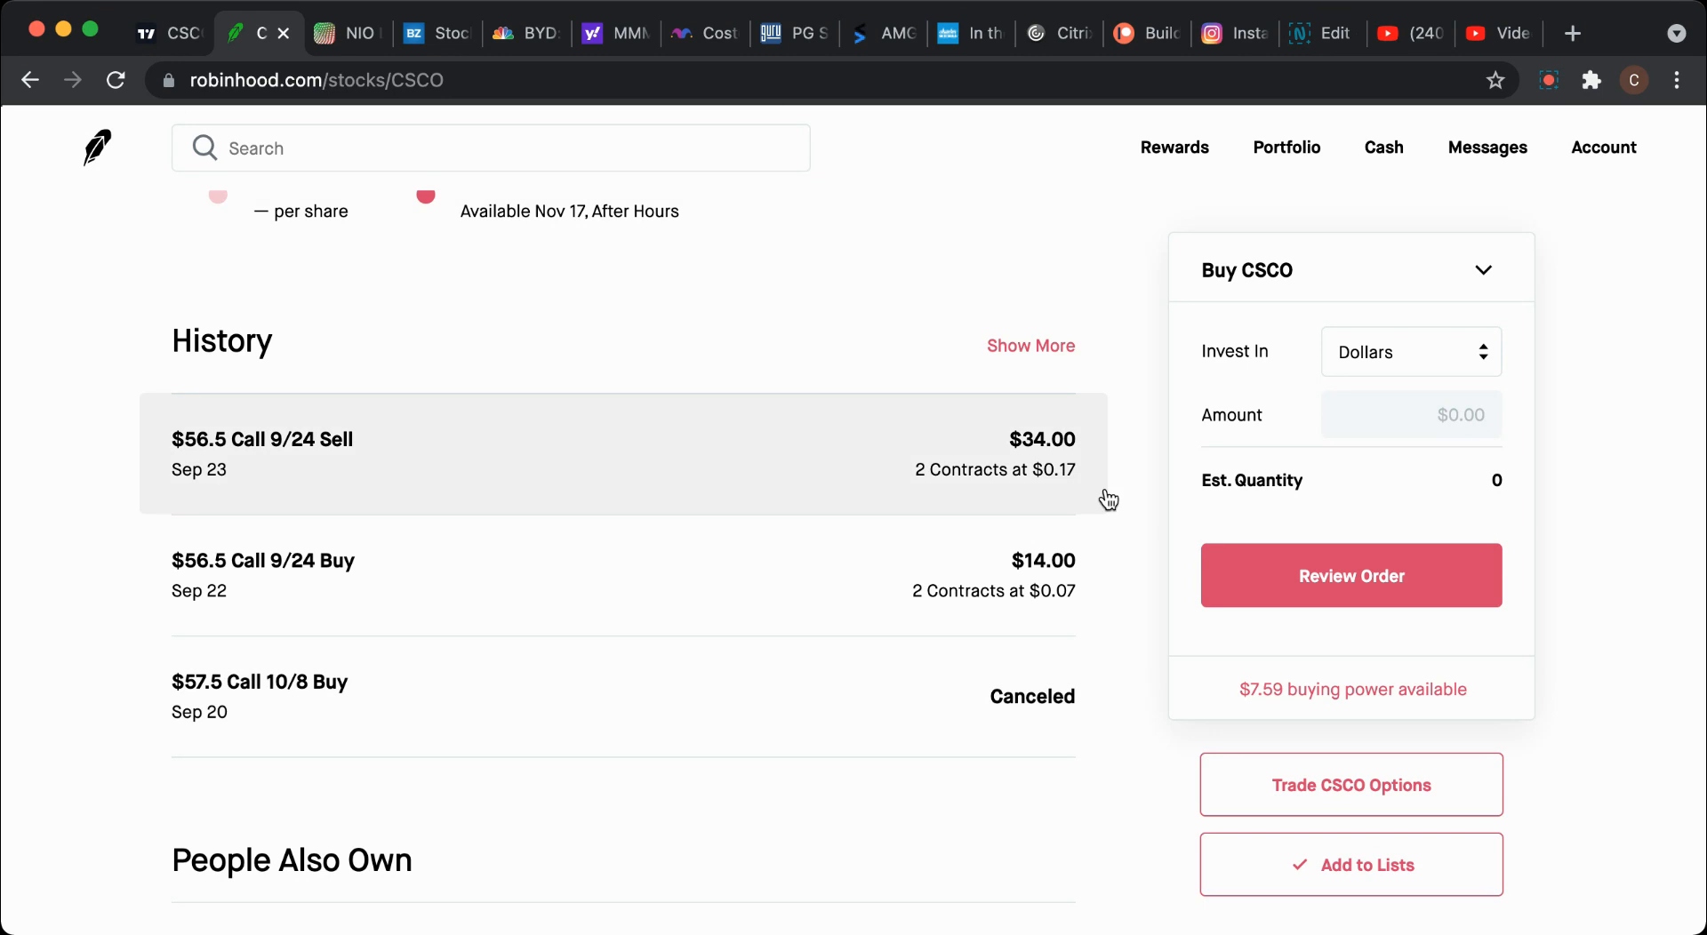
pyautogui.moveTo(905, 482)
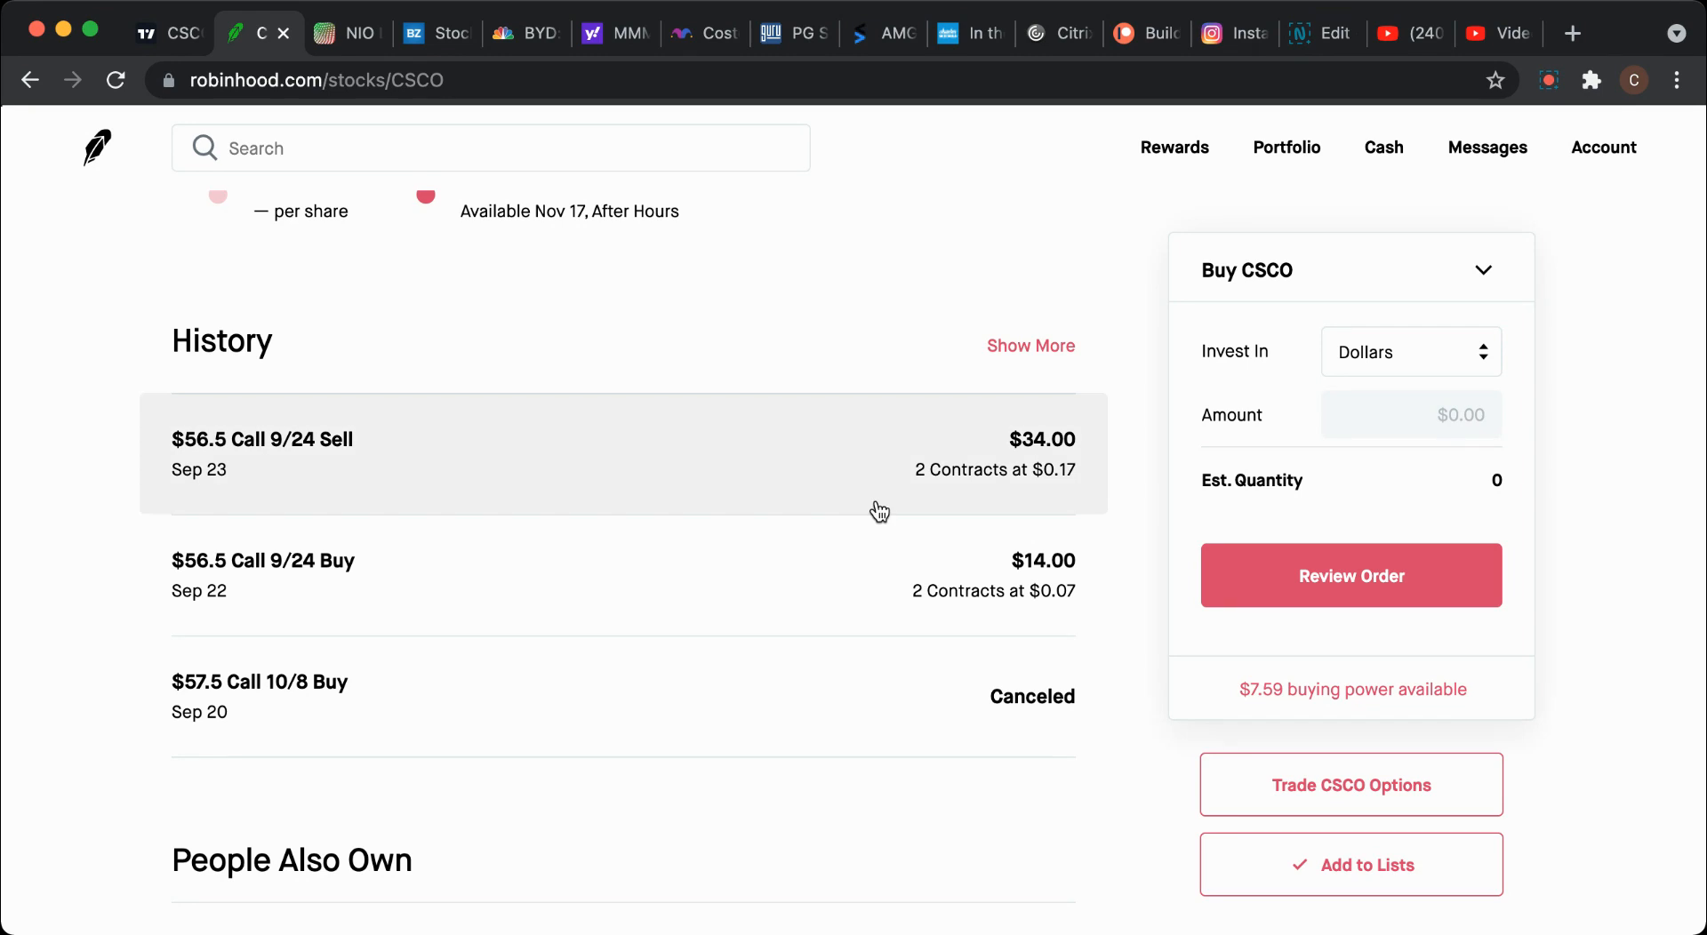
pyautogui.moveTo(1031, 504)
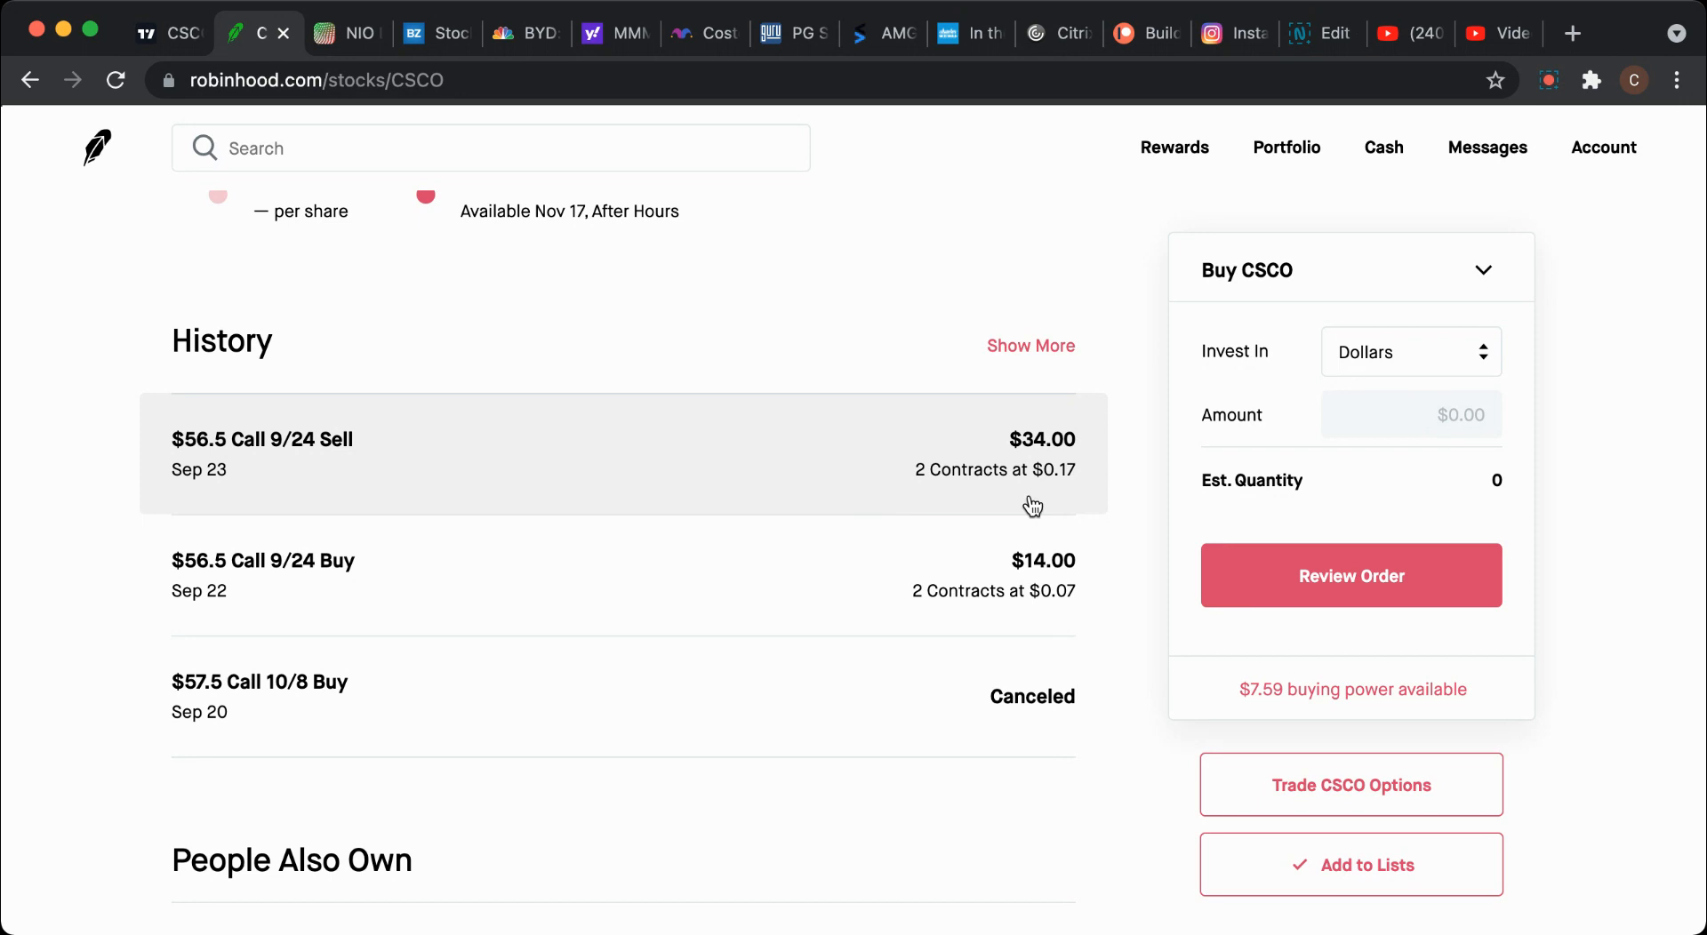
pyautogui.moveTo(1070, 540)
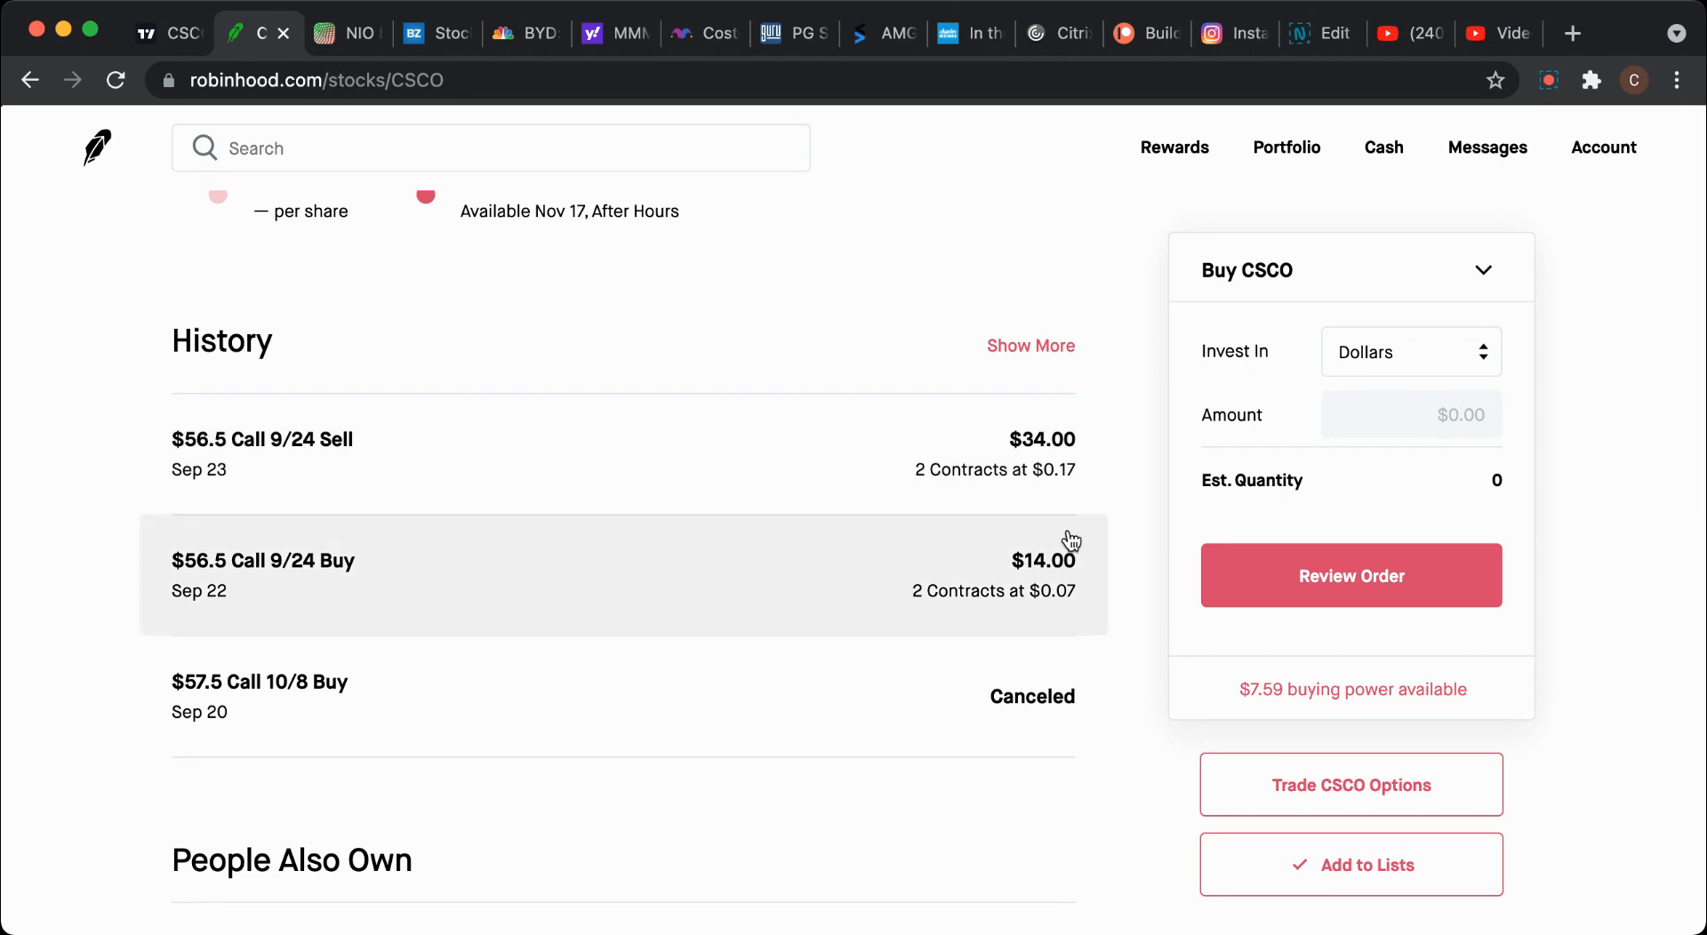